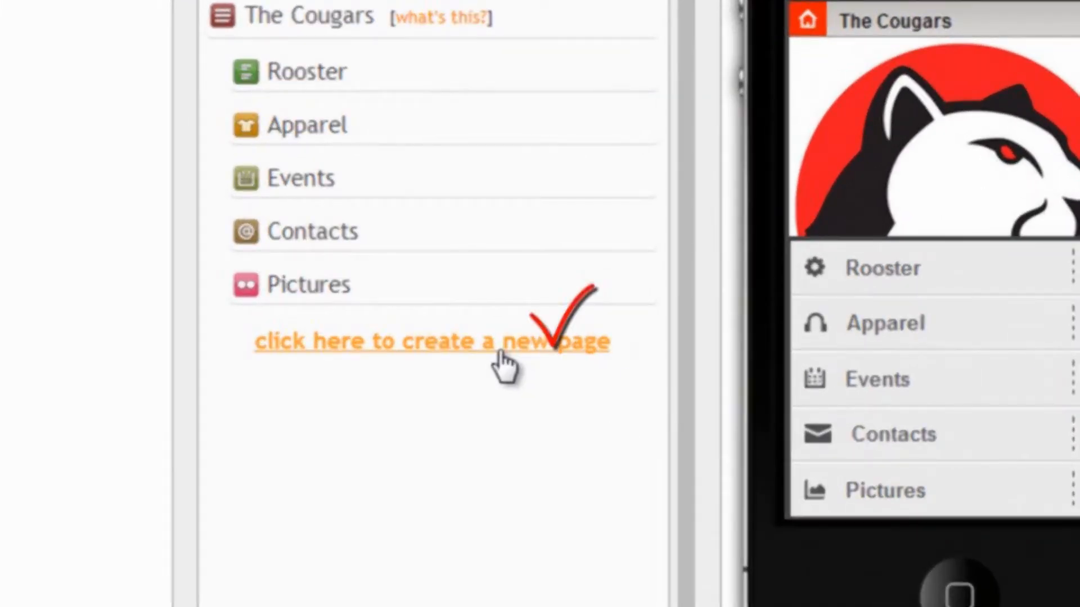
Step: Create a new page titled 'Loyalty Card' with the Loyalty program page type
left_click(431, 341)
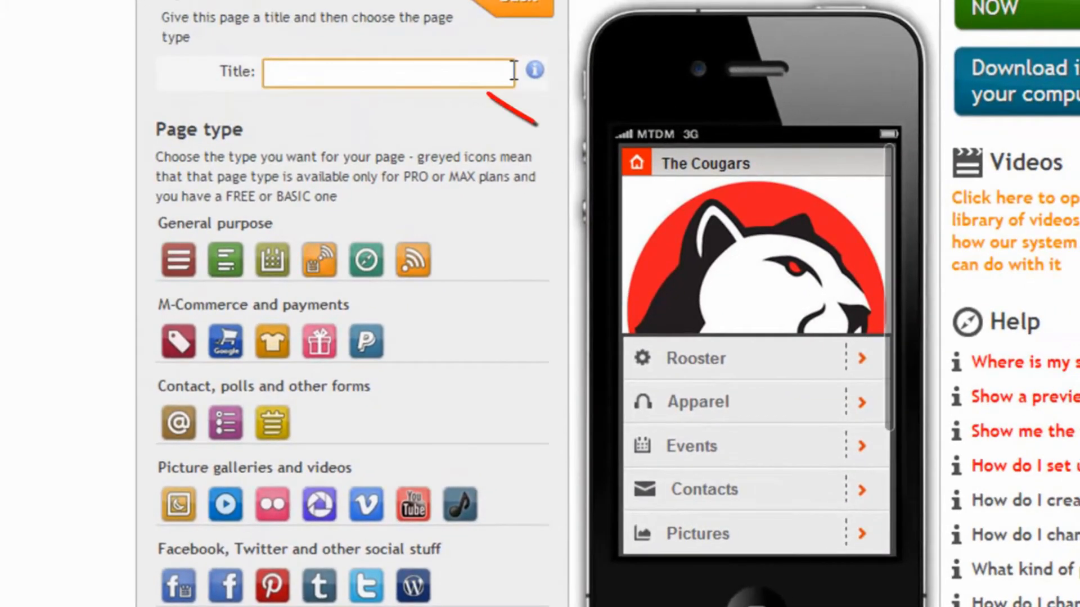
type("Loyalty C")
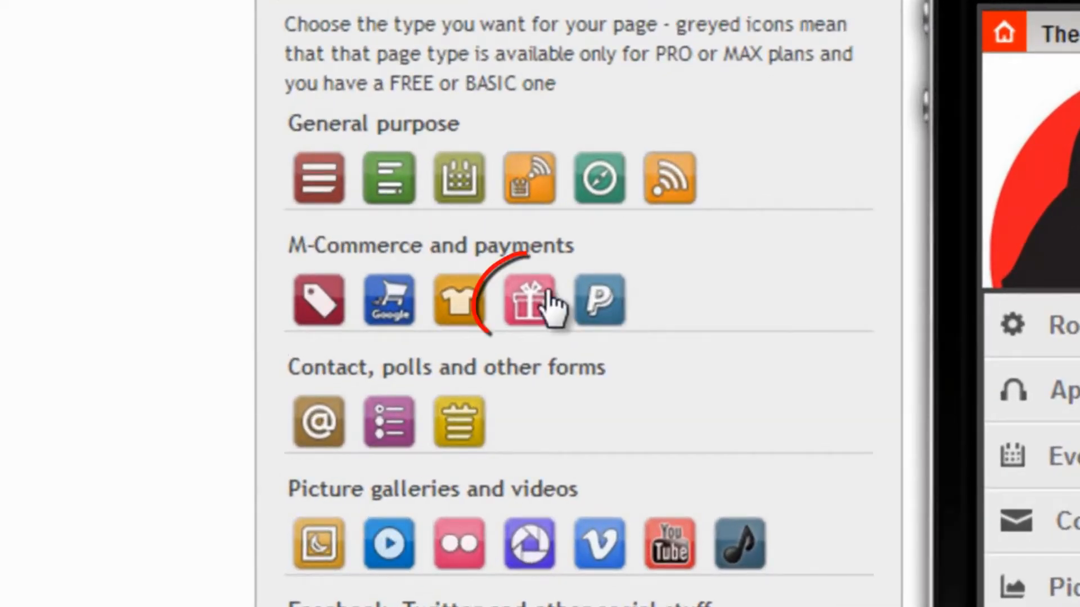
left_click(528, 301)
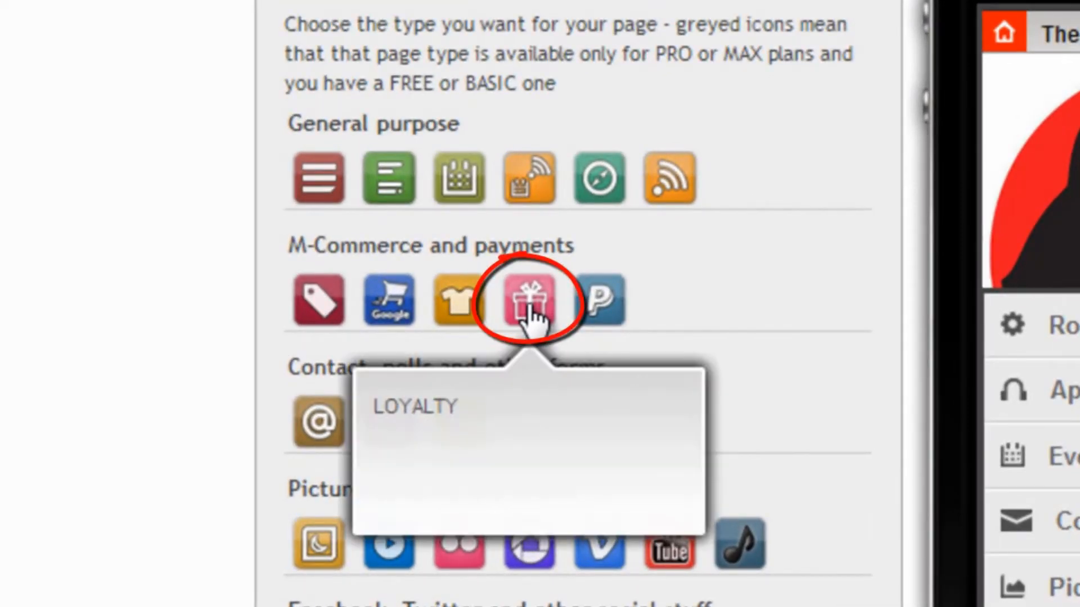
left_click(527, 300)
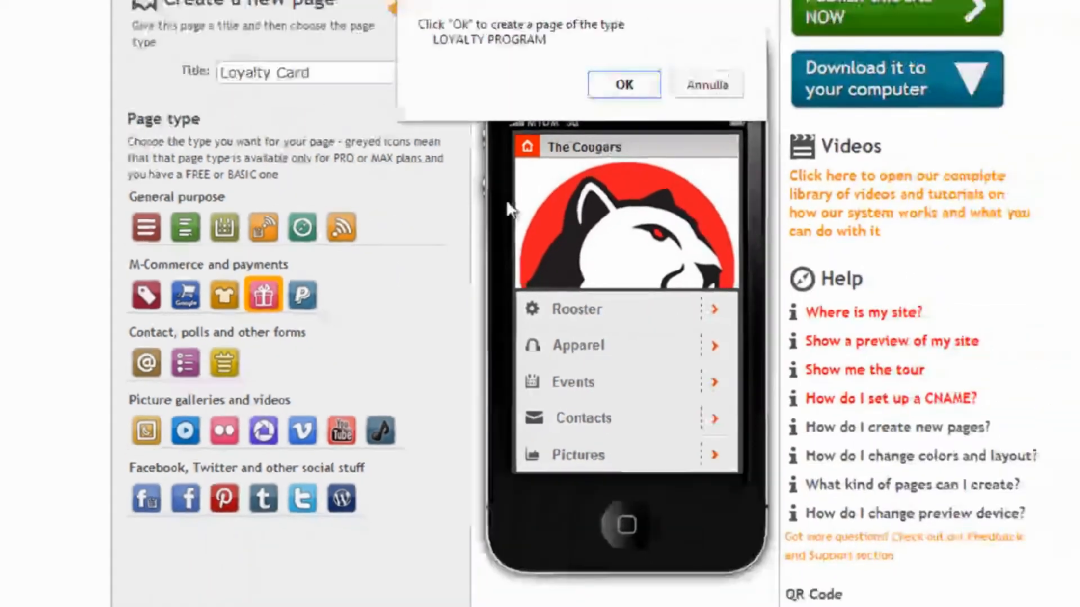
left_click(622, 84)
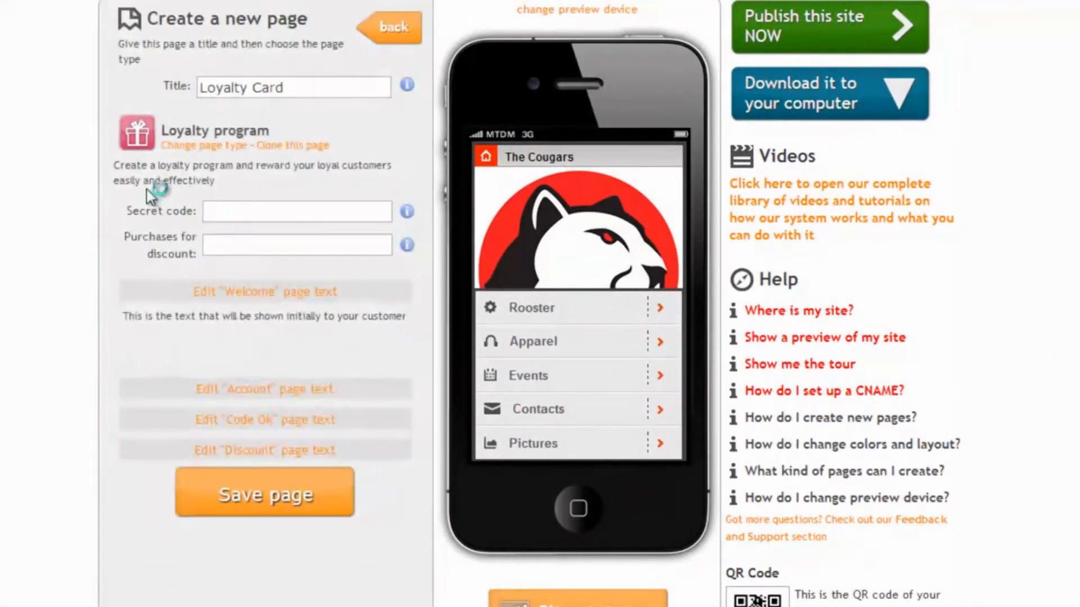
Step: Enter secret code 123 and require 5 purchases for a discount
left_click(263, 291)
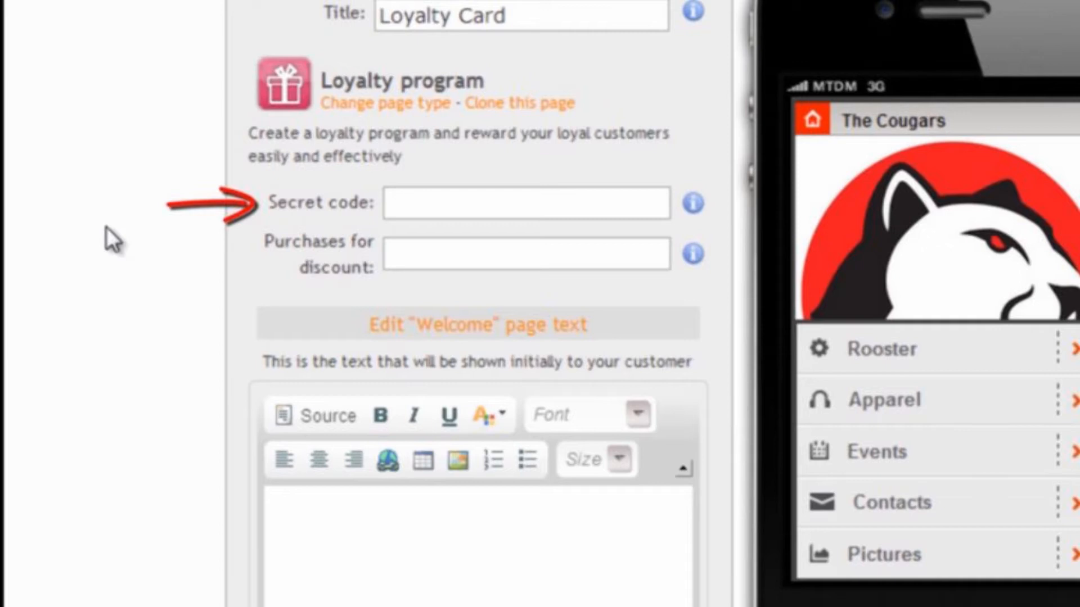
left_click(525, 203)
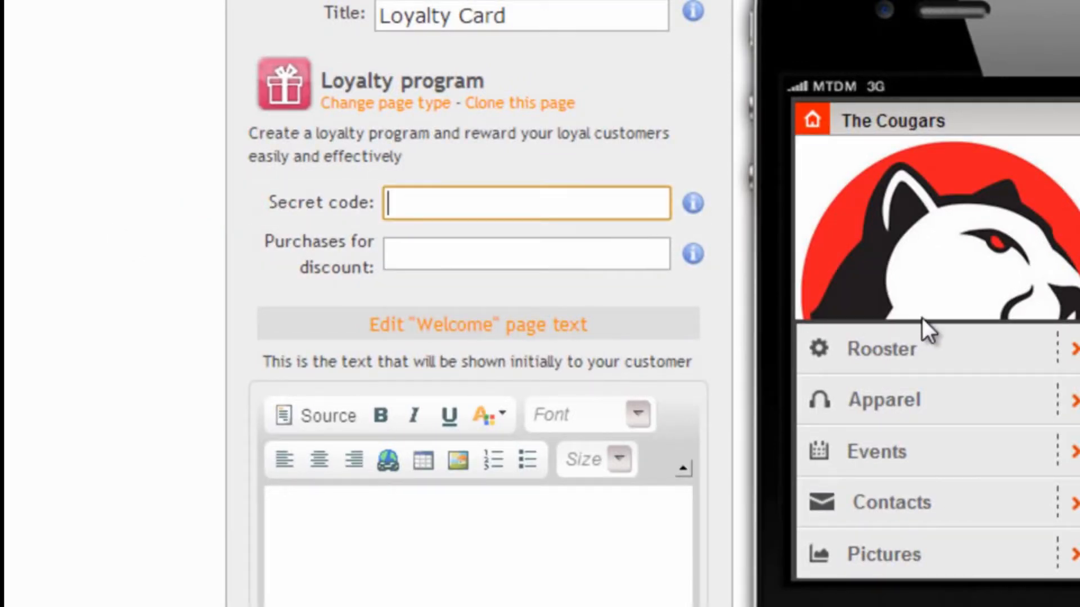
type("123")
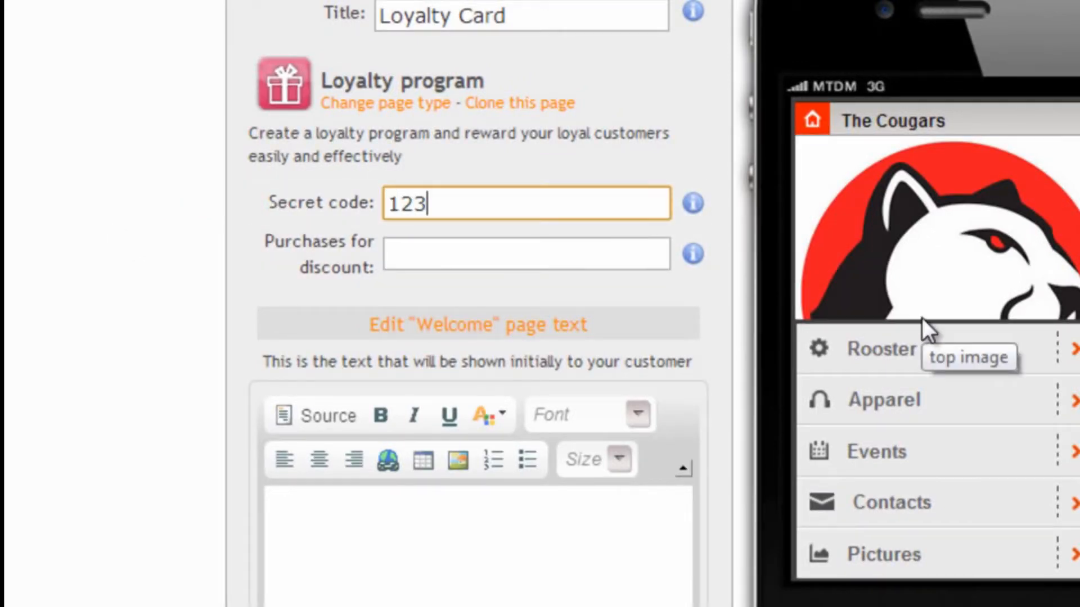
left_click(525, 253)
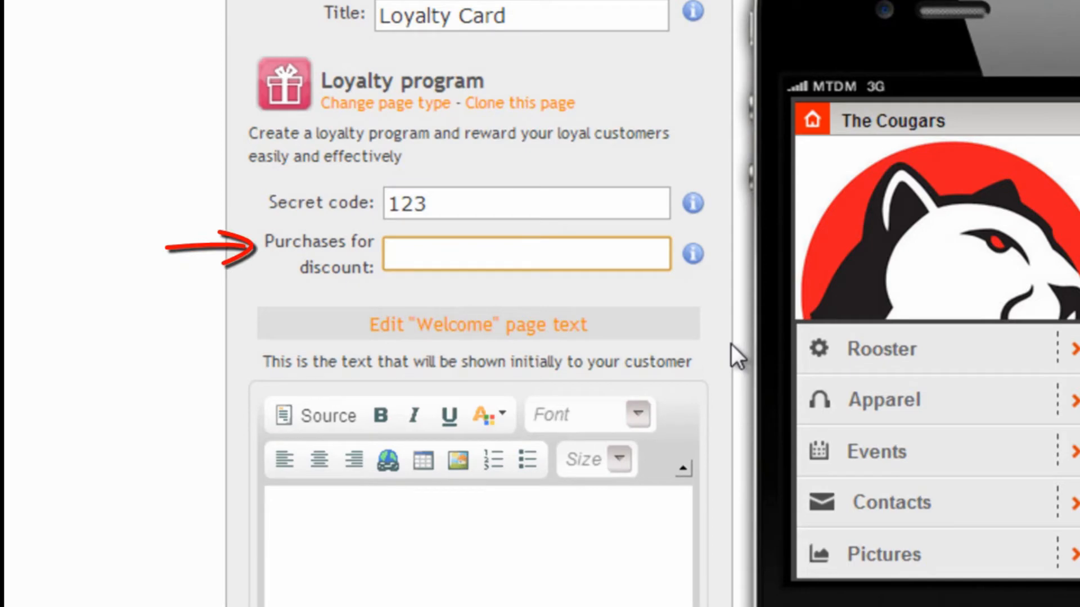
type("5")
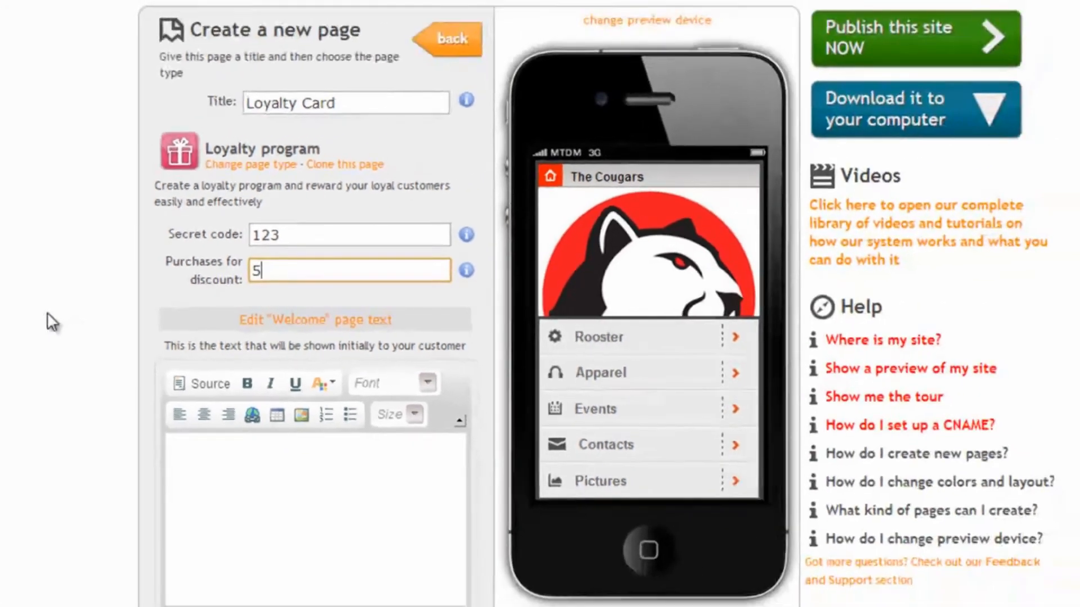
scroll("down", 3)
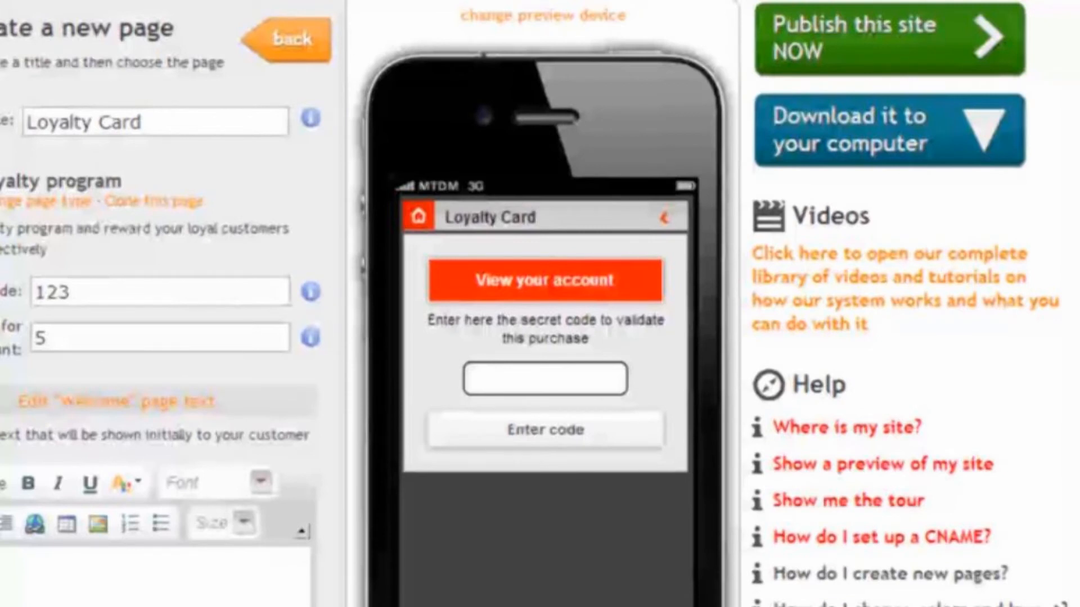
Step: Centre the welcome message asking customers to hand their phone to the waiter
scroll("down", 3)
type("Hand your phone to the waiter so he can enter the secret code and validate your")
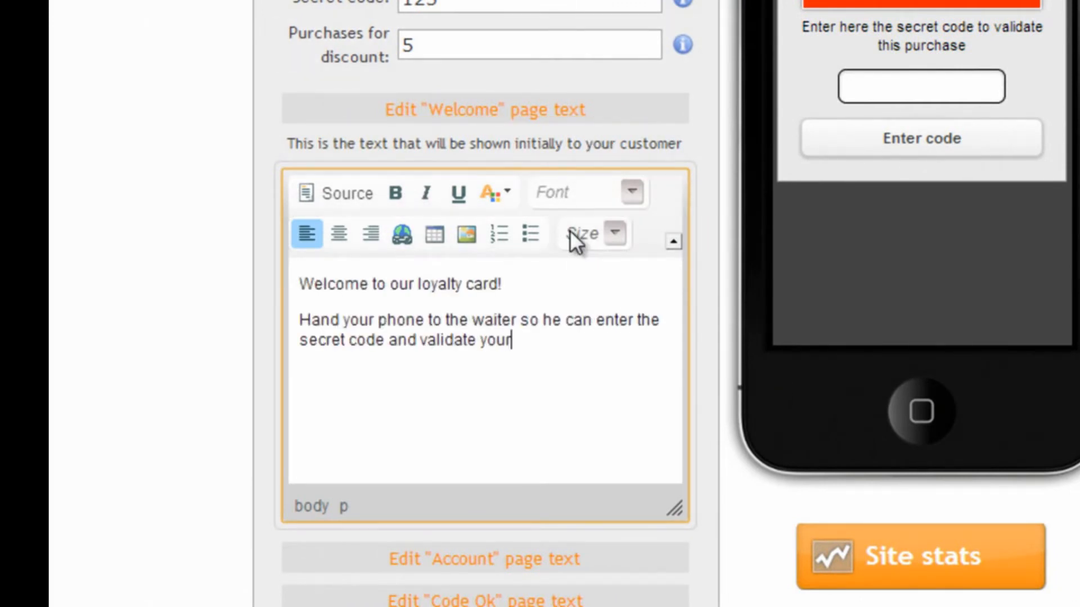
left_click(338, 234)
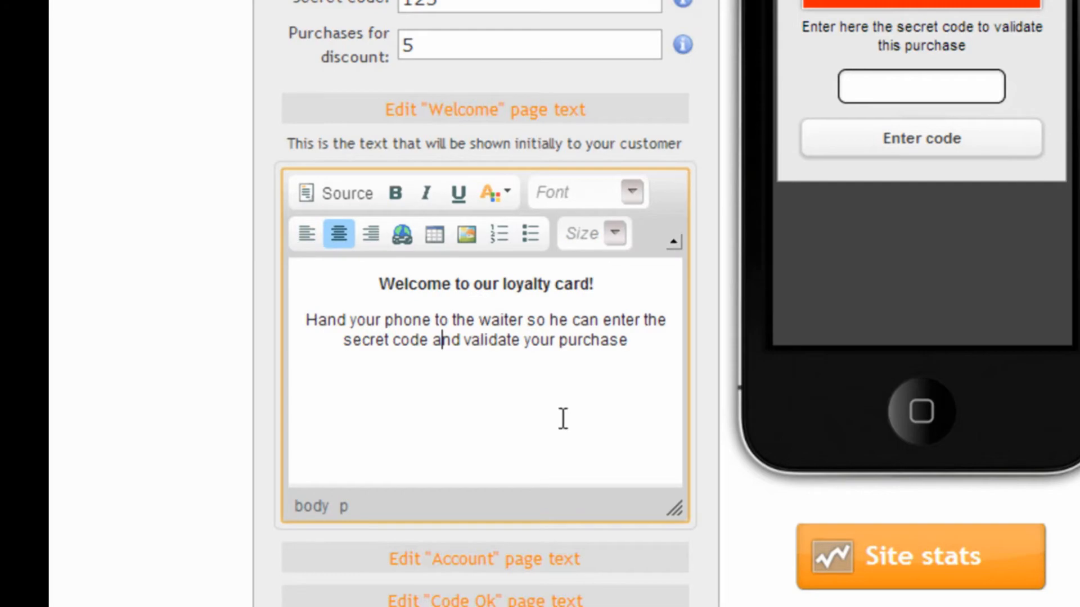
scroll("down", 3)
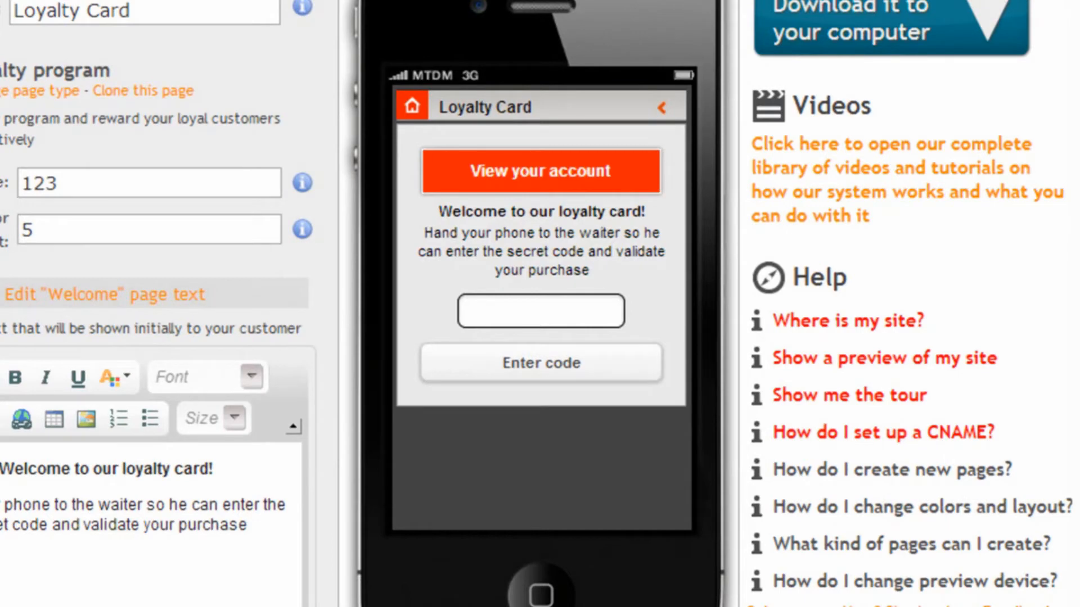
scroll("down", 3)
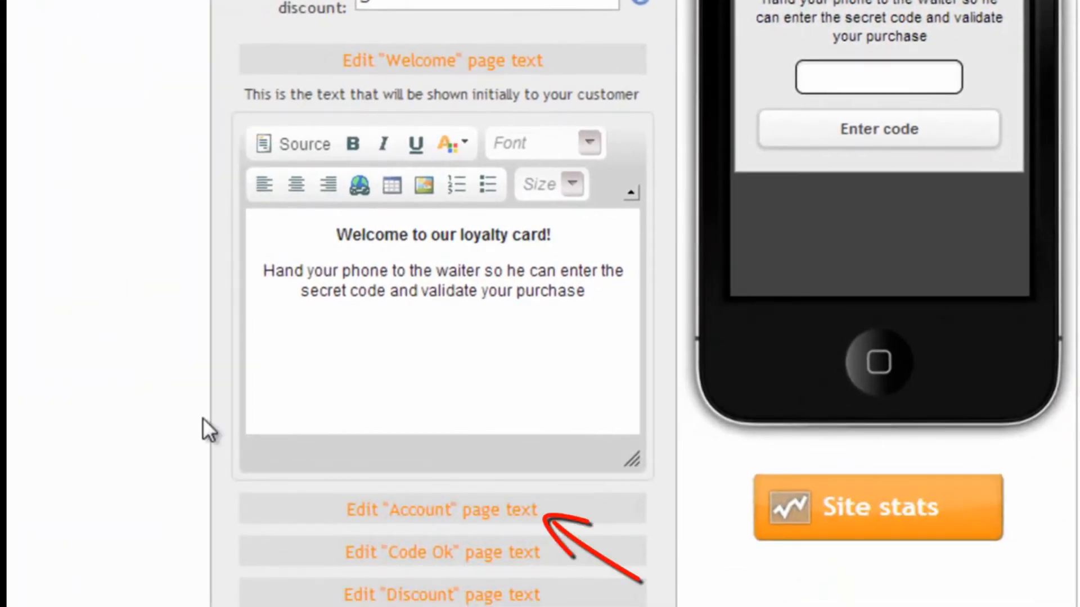
Step: Preview the Account page text showing purchases made and purchases still needed
left_click(441, 510)
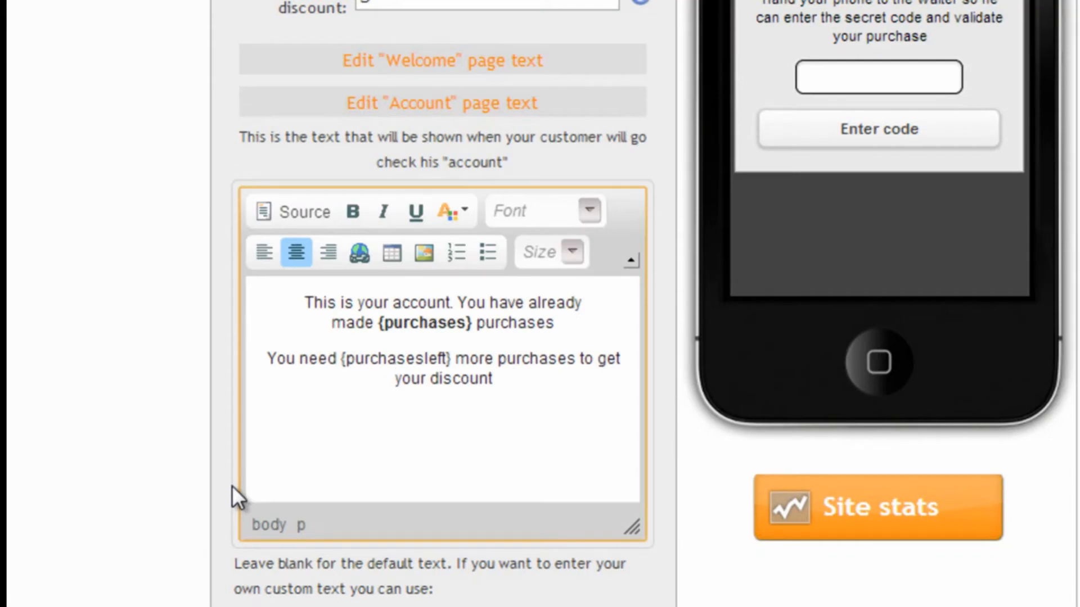
left_click(393, 378)
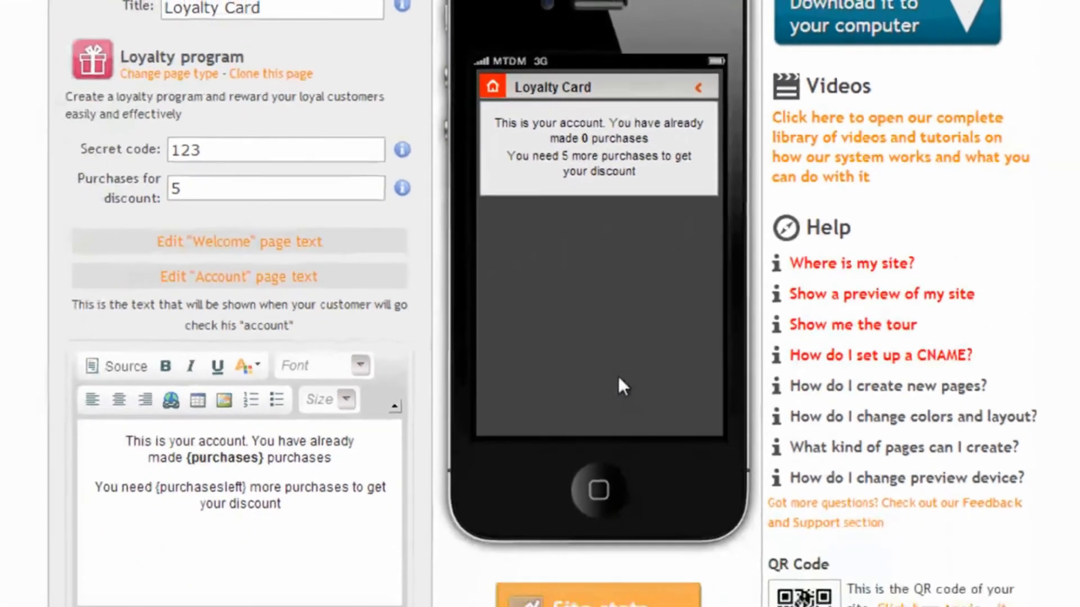
scroll("down", 3)
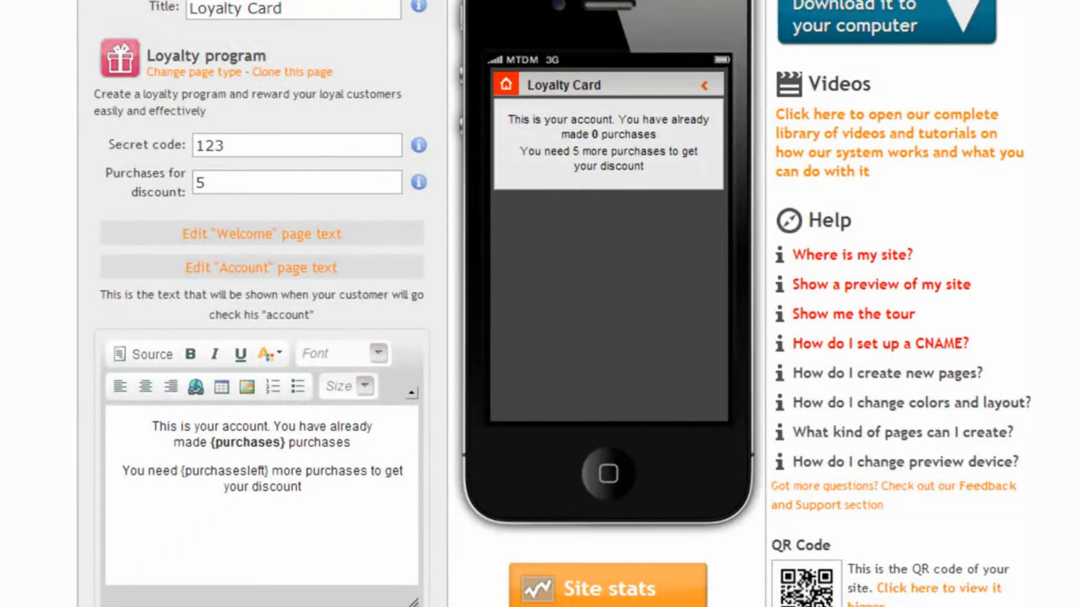
scroll("down", 3)
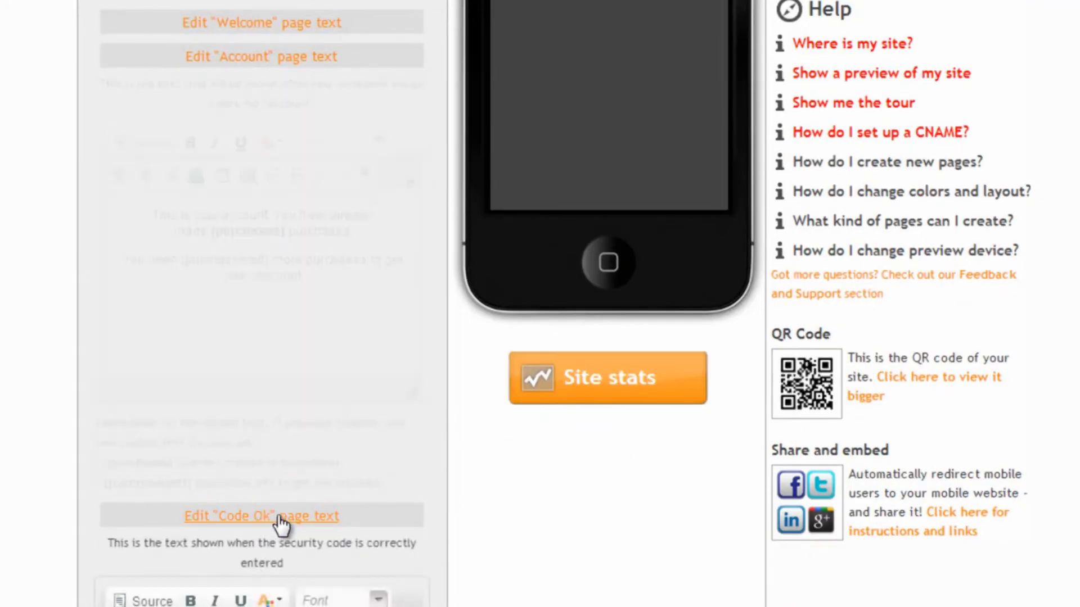
Step: Validate a test purchase with code 123; the account shows 1 made, 4 to go
left_click(260, 515)
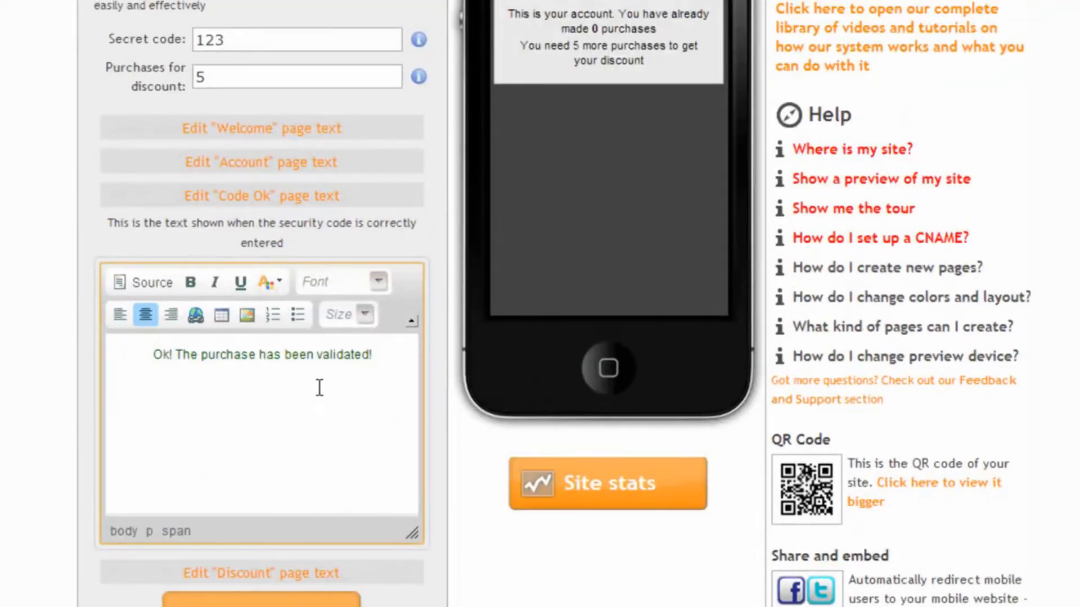
scroll("up", 3)
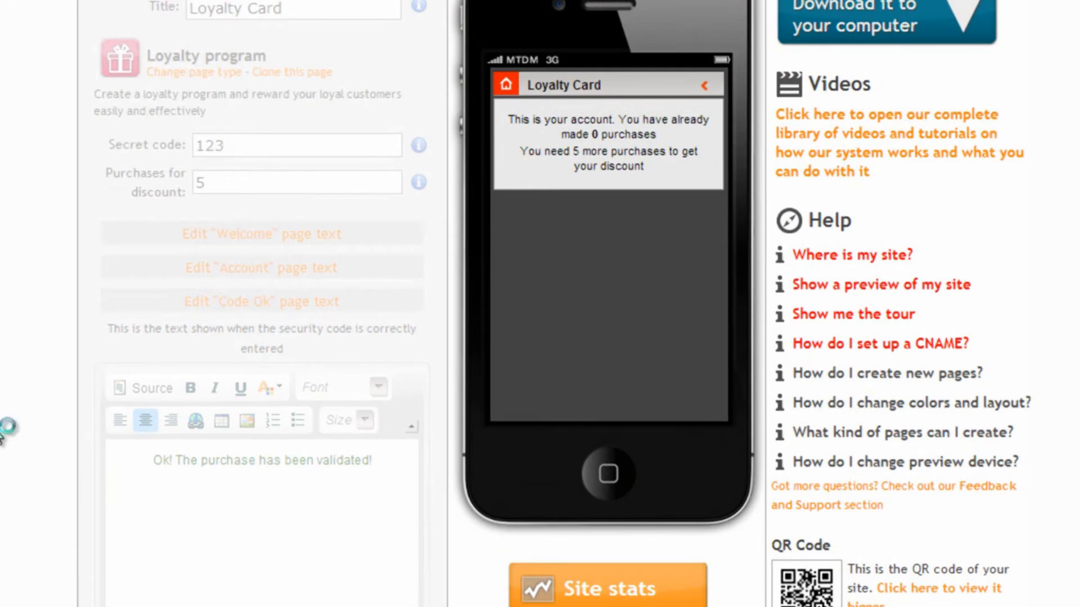
left_click(260, 234)
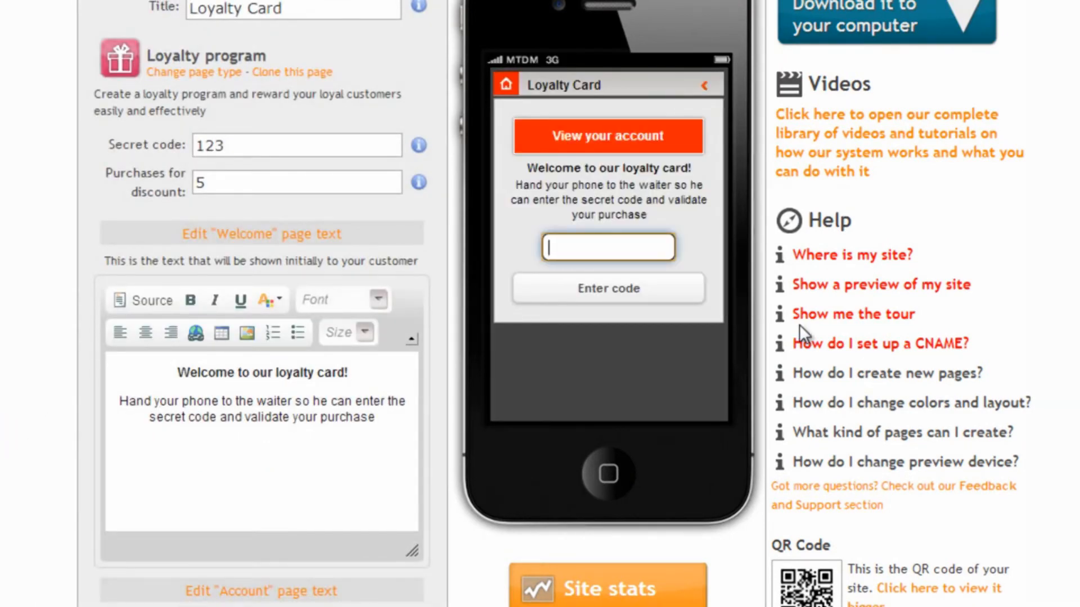
type("123")
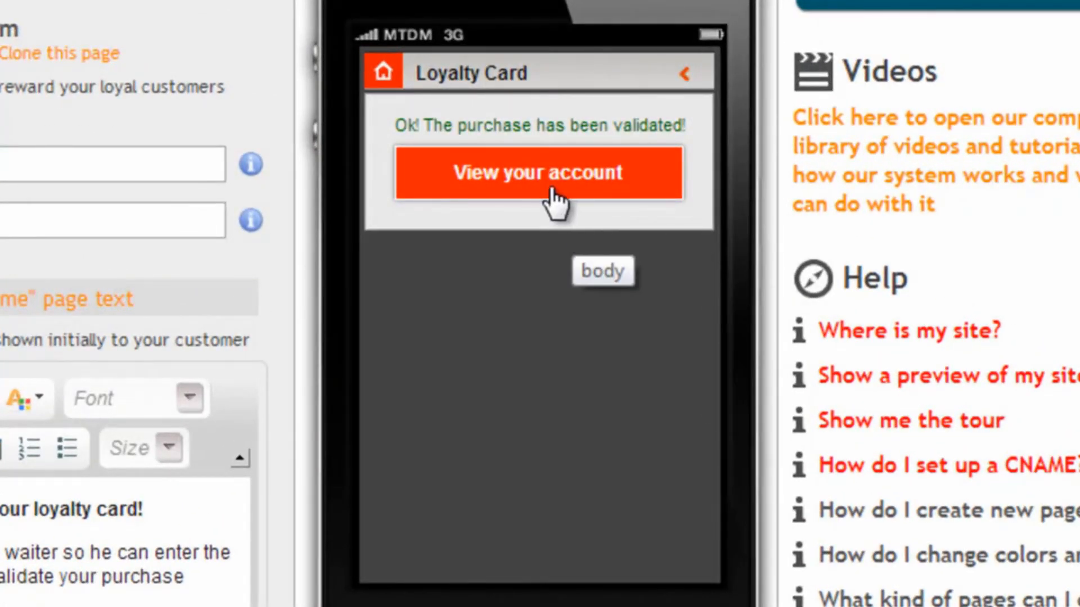
left_click(540, 172)
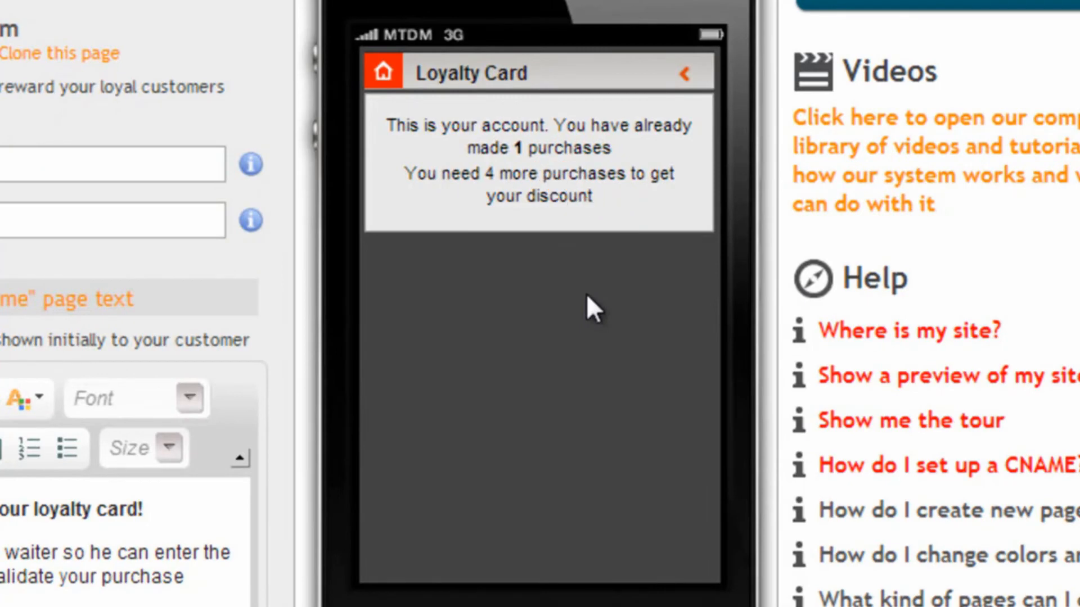
scroll("down", 3)
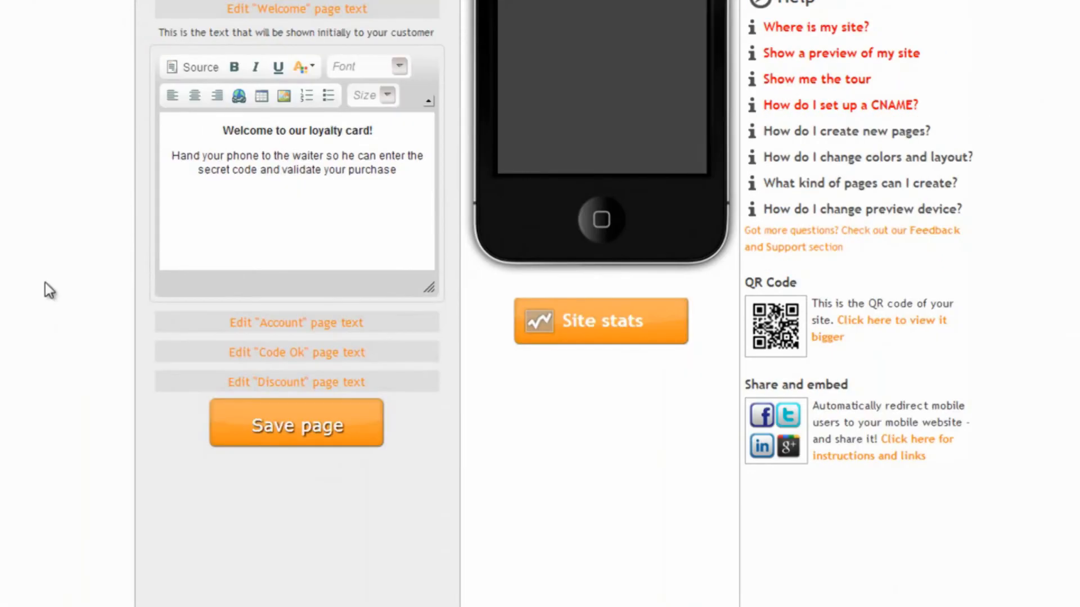
Step: Check the treasure-chest image on the Discount page text, then save the page
left_click(295, 382)
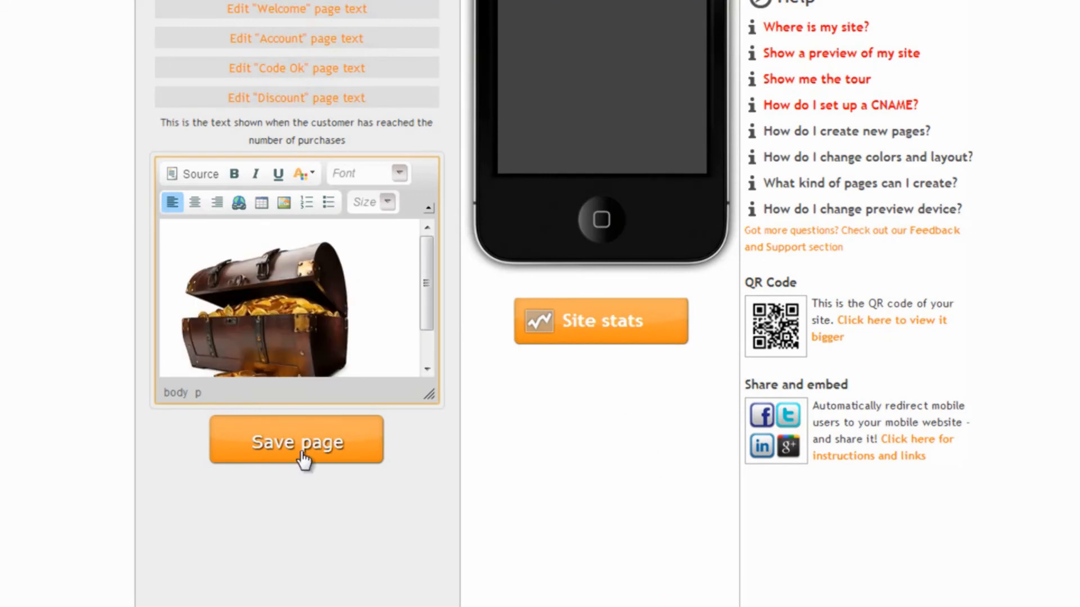
left_click(269, 300)
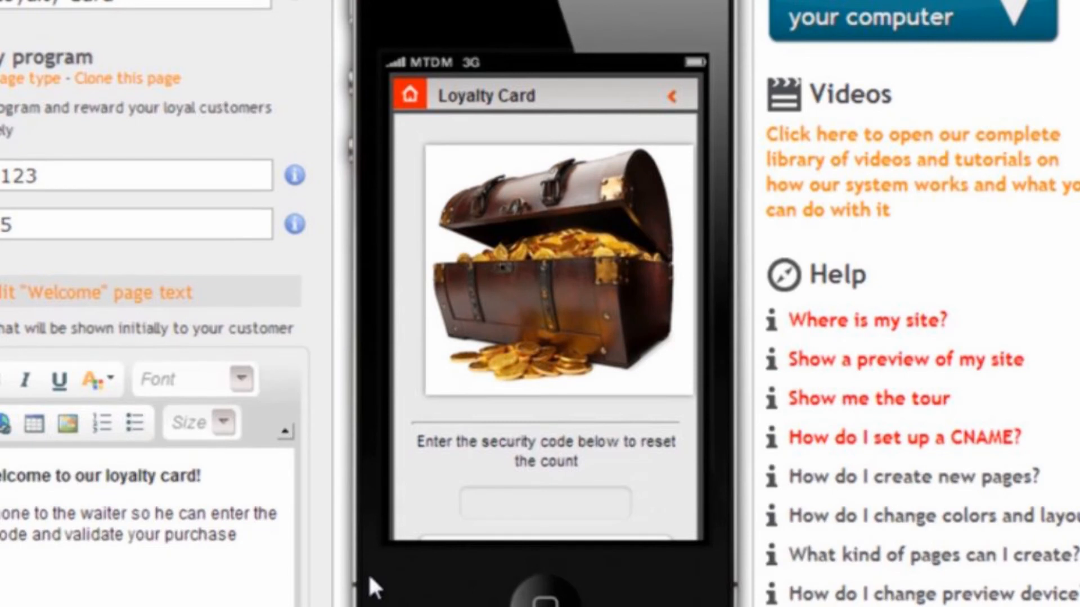
Step: Enter the reset code on the discount screen; the account shows 0 made, 5 needed
left_click(540, 500)
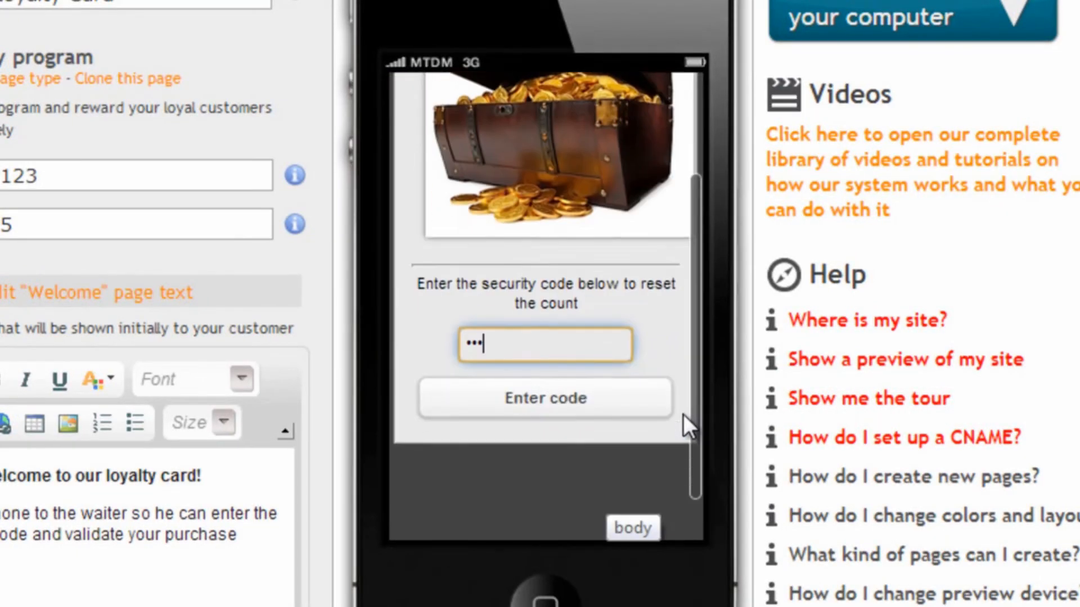
left_click(543, 397)
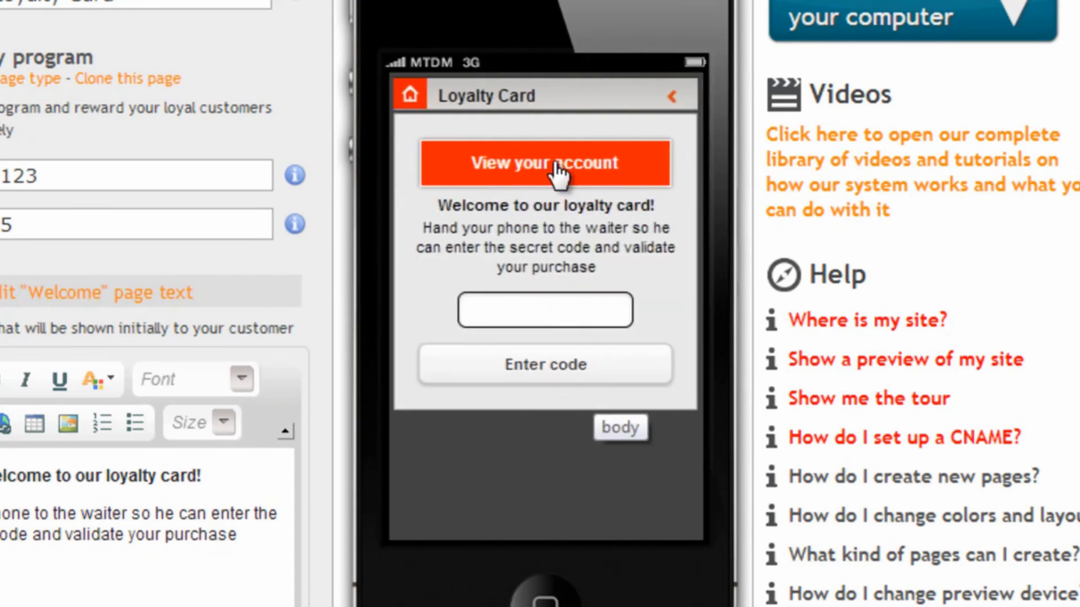
left_click(544, 163)
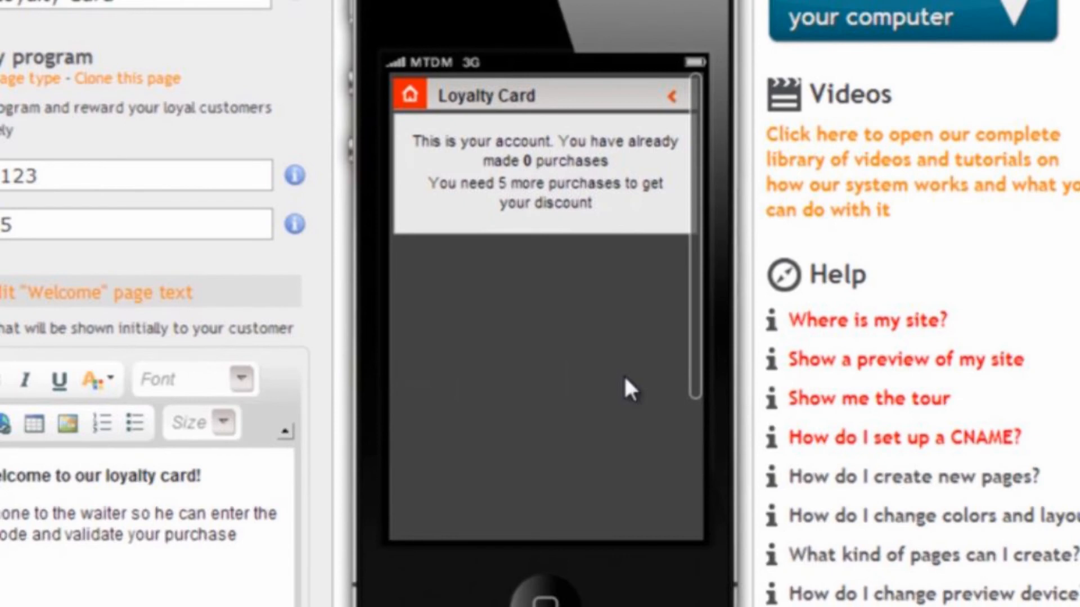
mouse_move(589, 398)
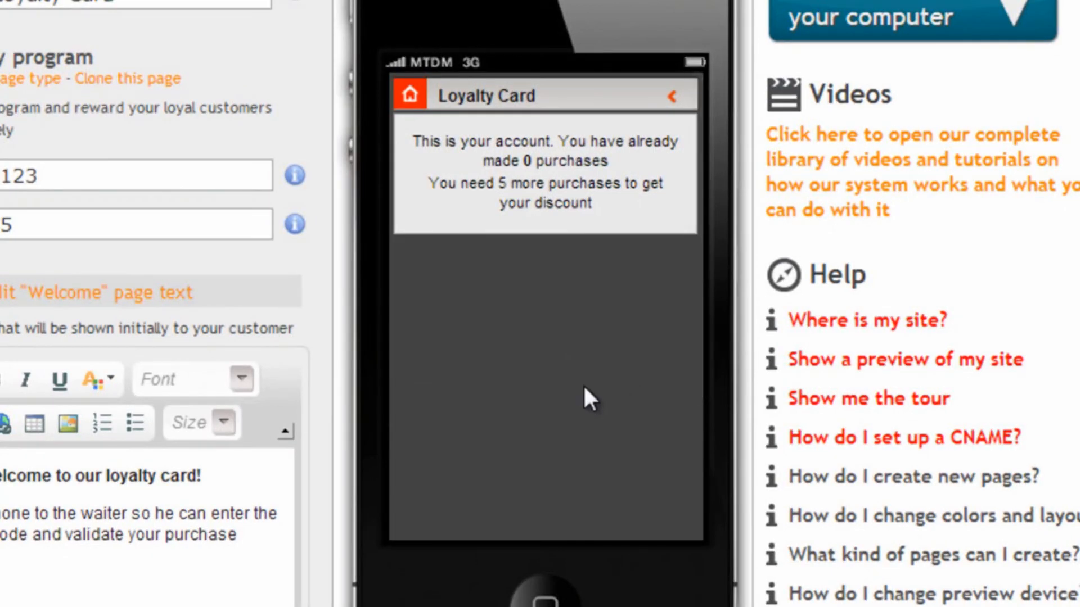